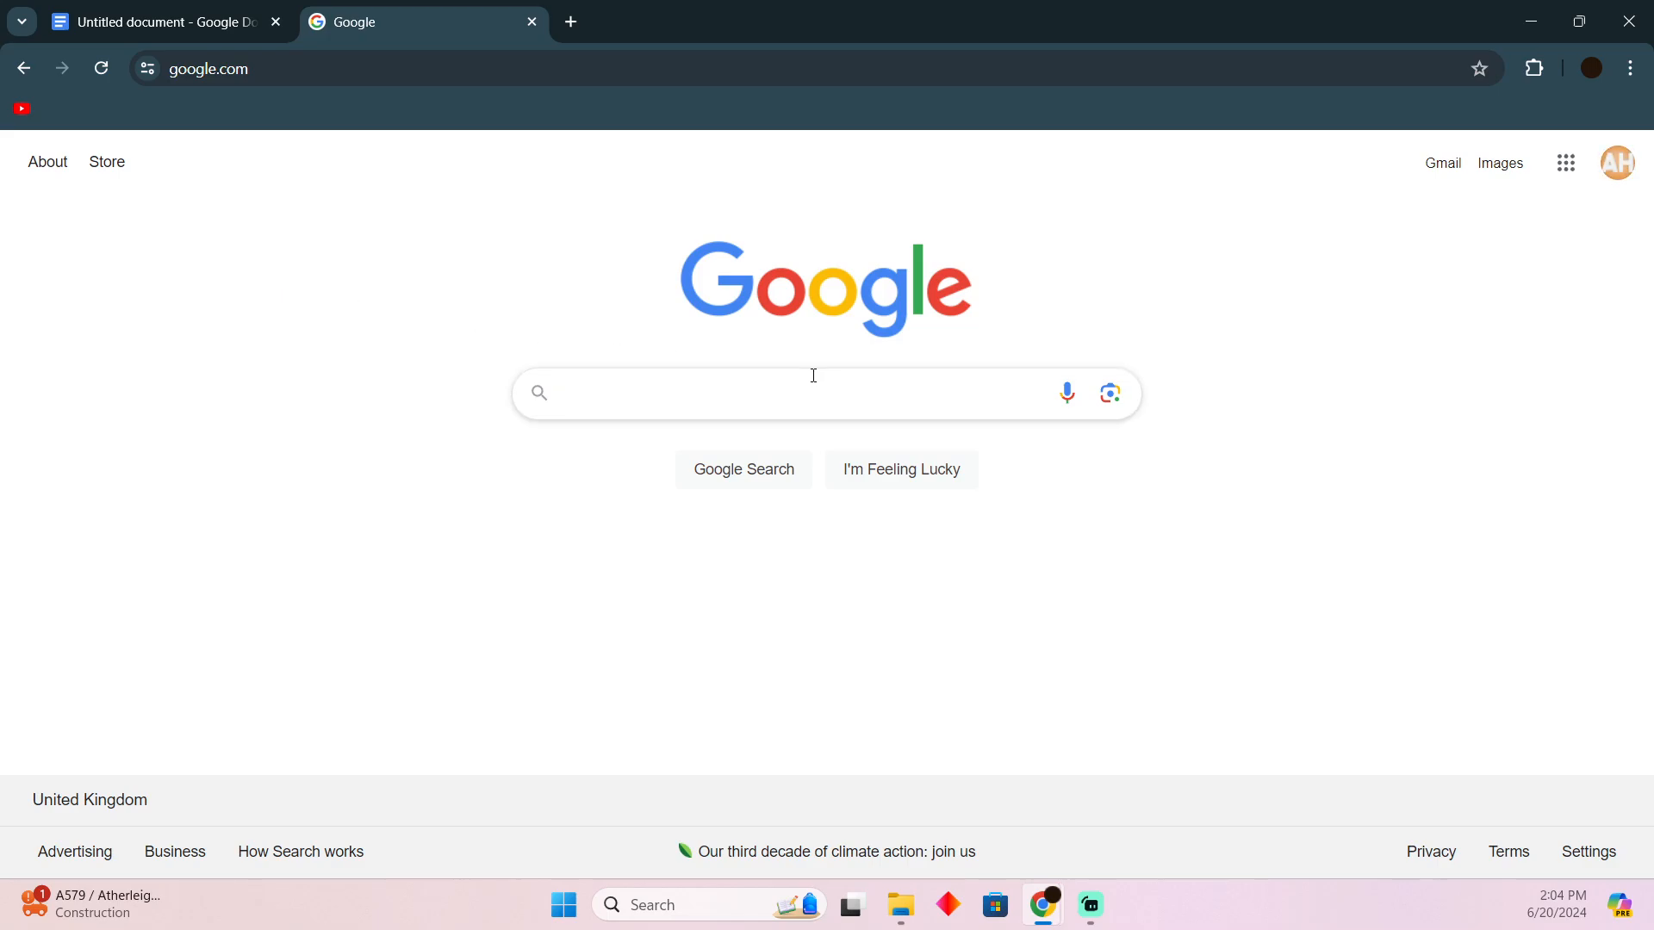
# Step: Search Google for 'paramount plus' via the suggestion, then return to the Untitled document
pyautogui.write('pa')
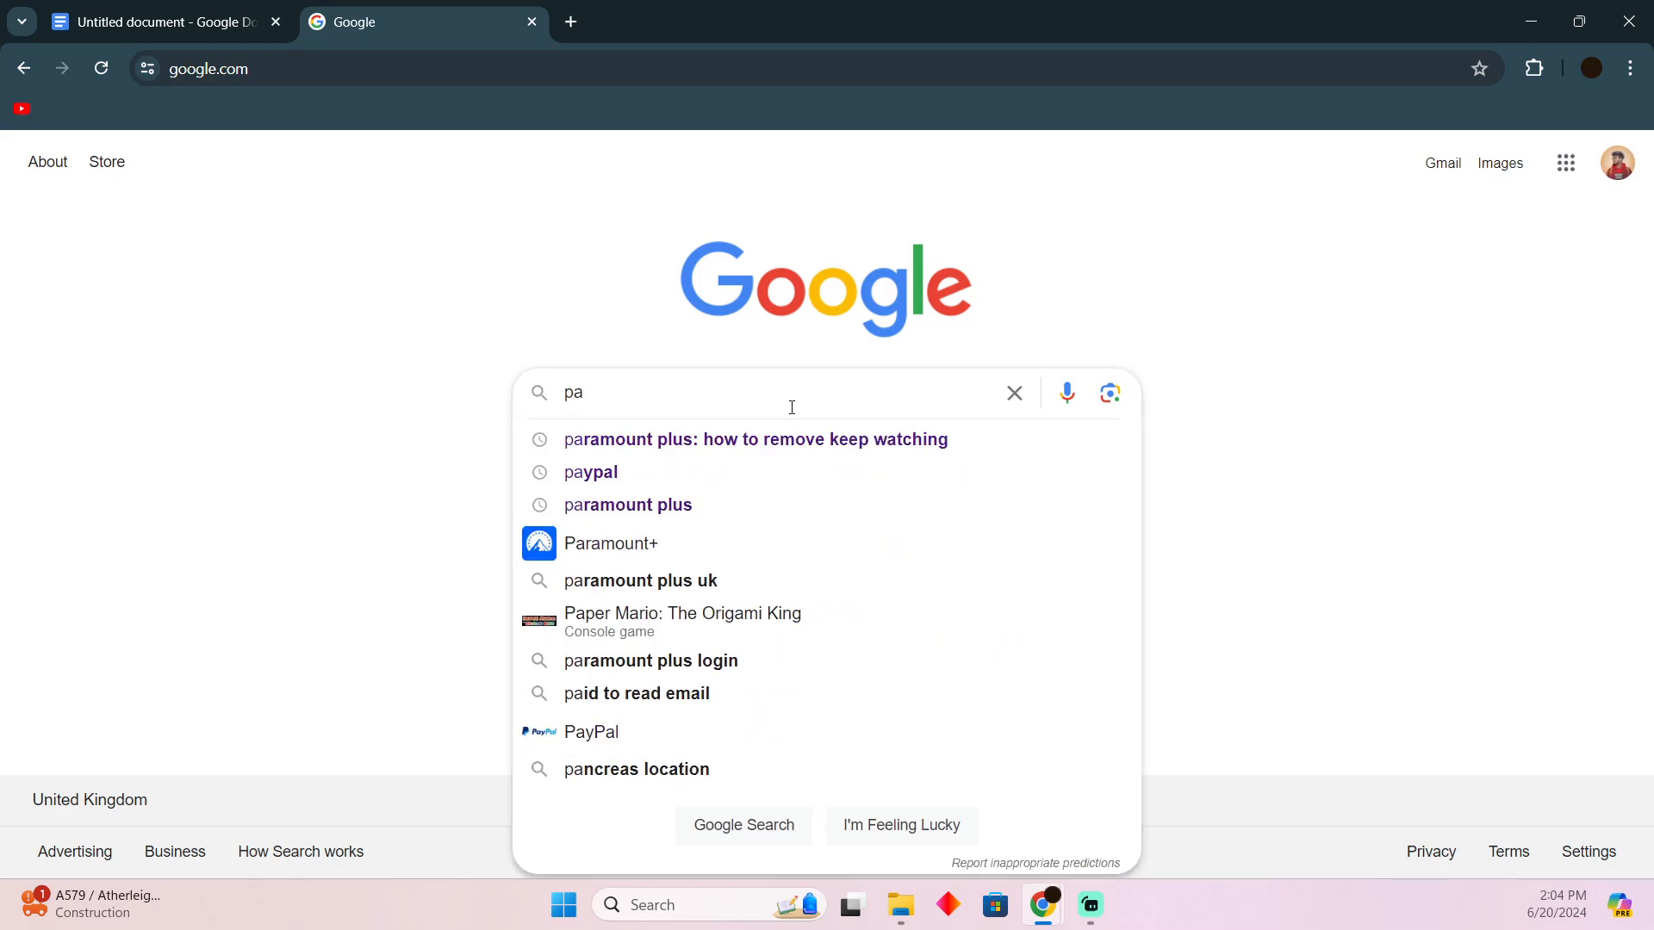
pyautogui.click(629, 505)
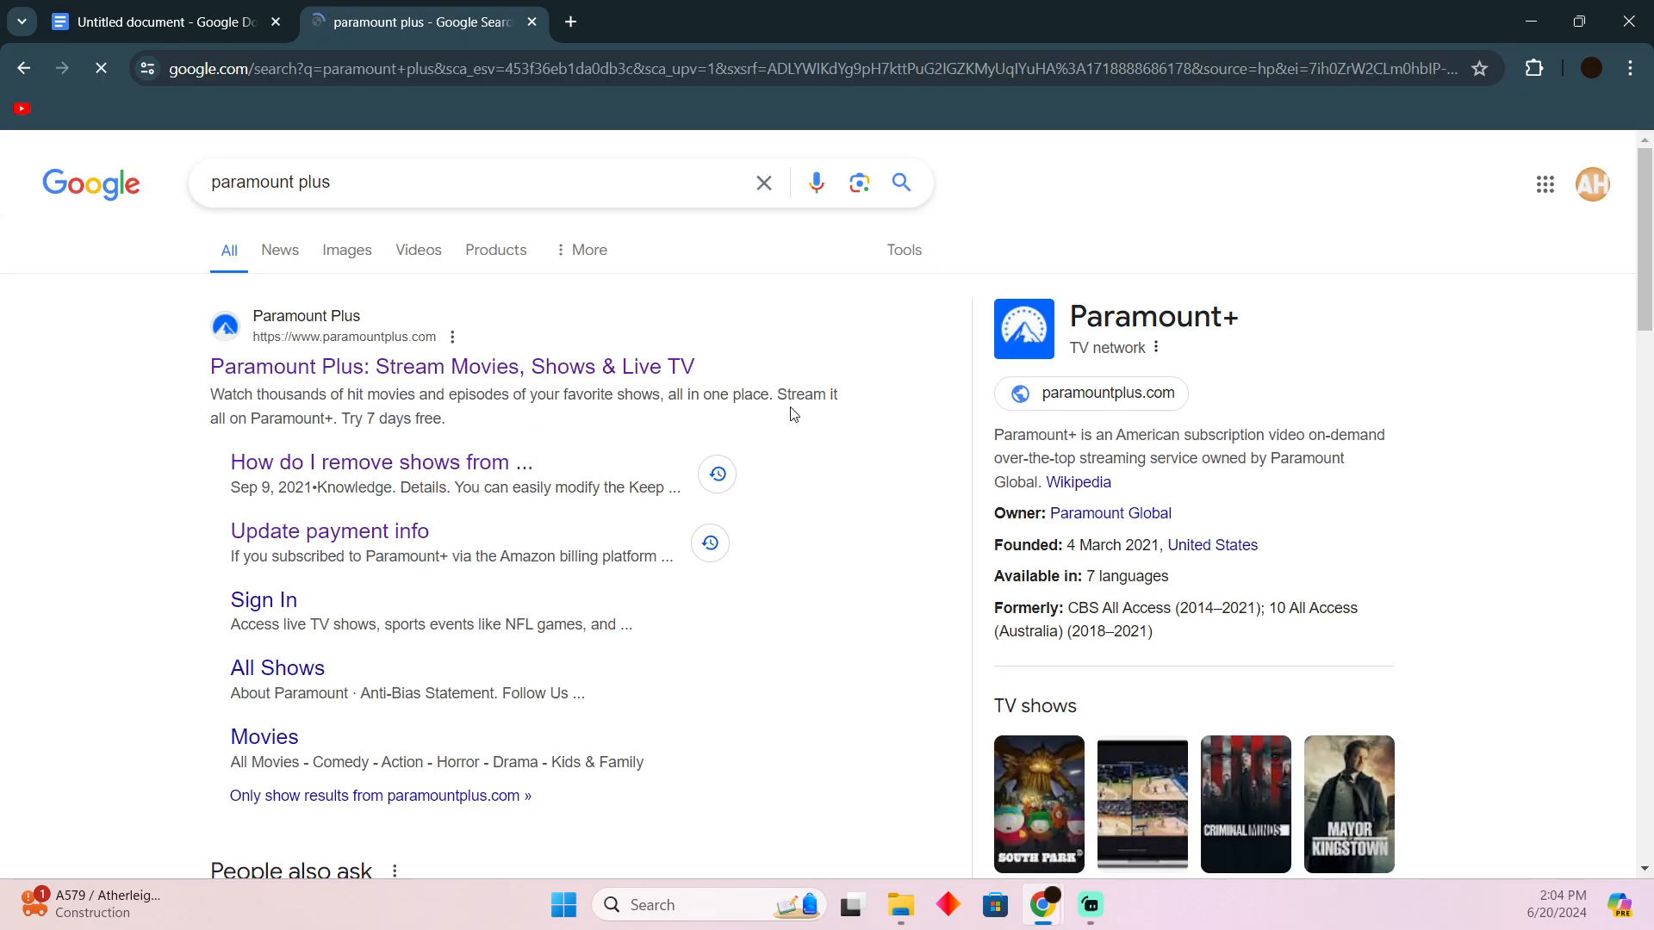
pyautogui.click(159, 21)
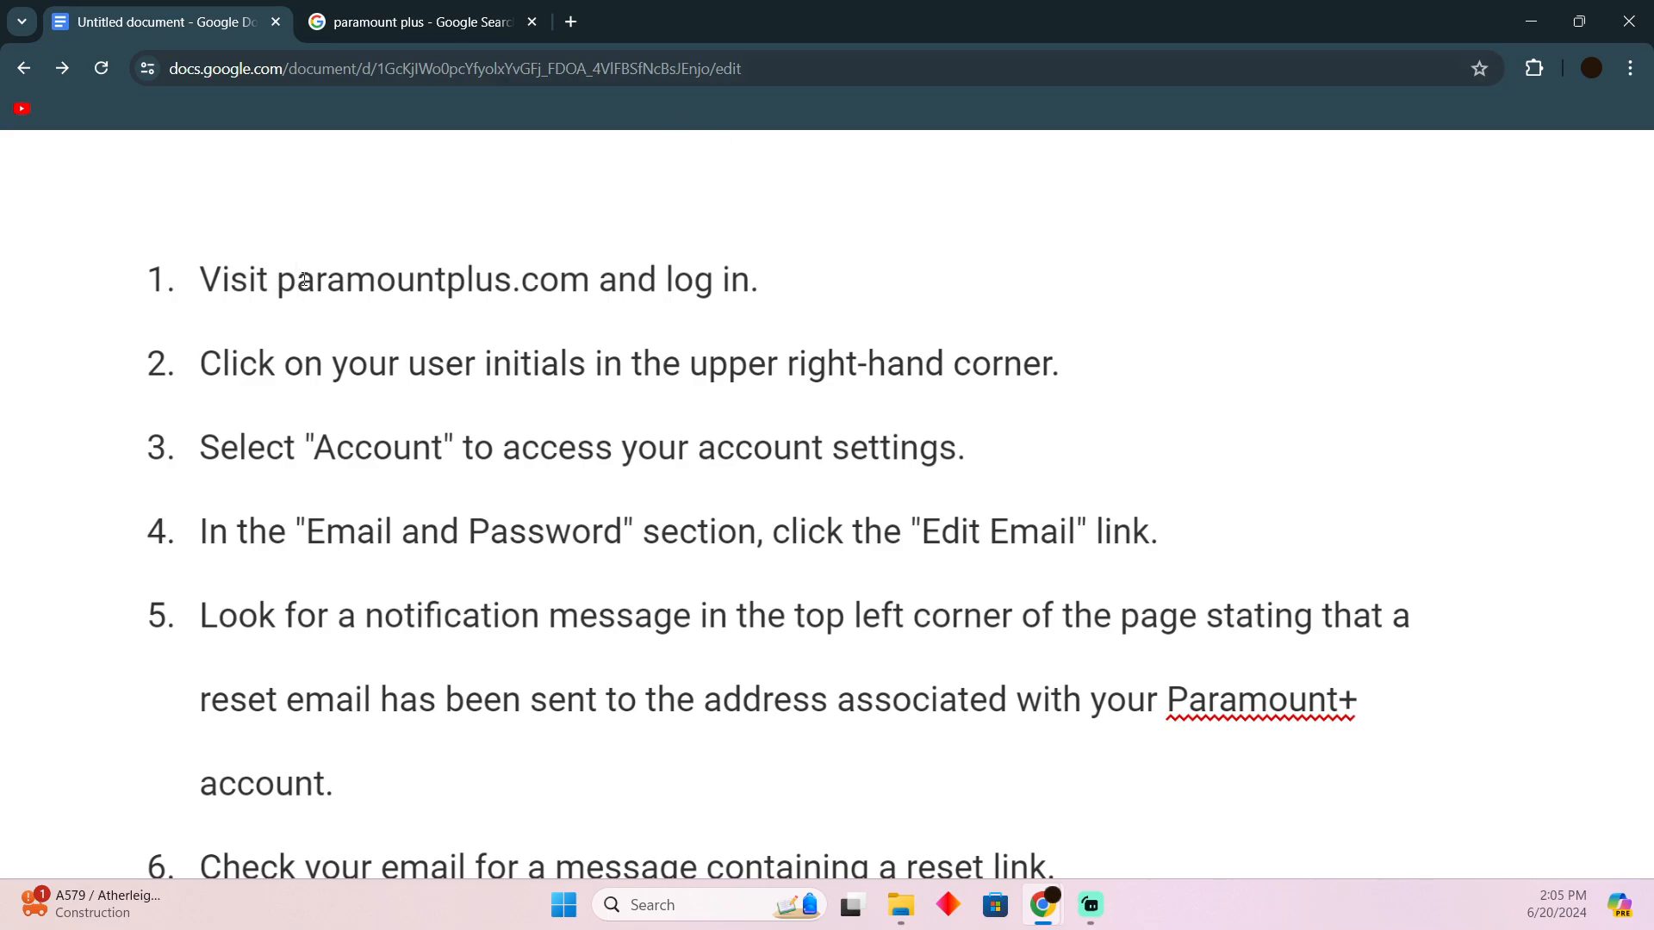
# Step: Point out the text of steps 2, 3, 4 and 6, then bring up the paramount plus results
pyautogui.click(665, 280)
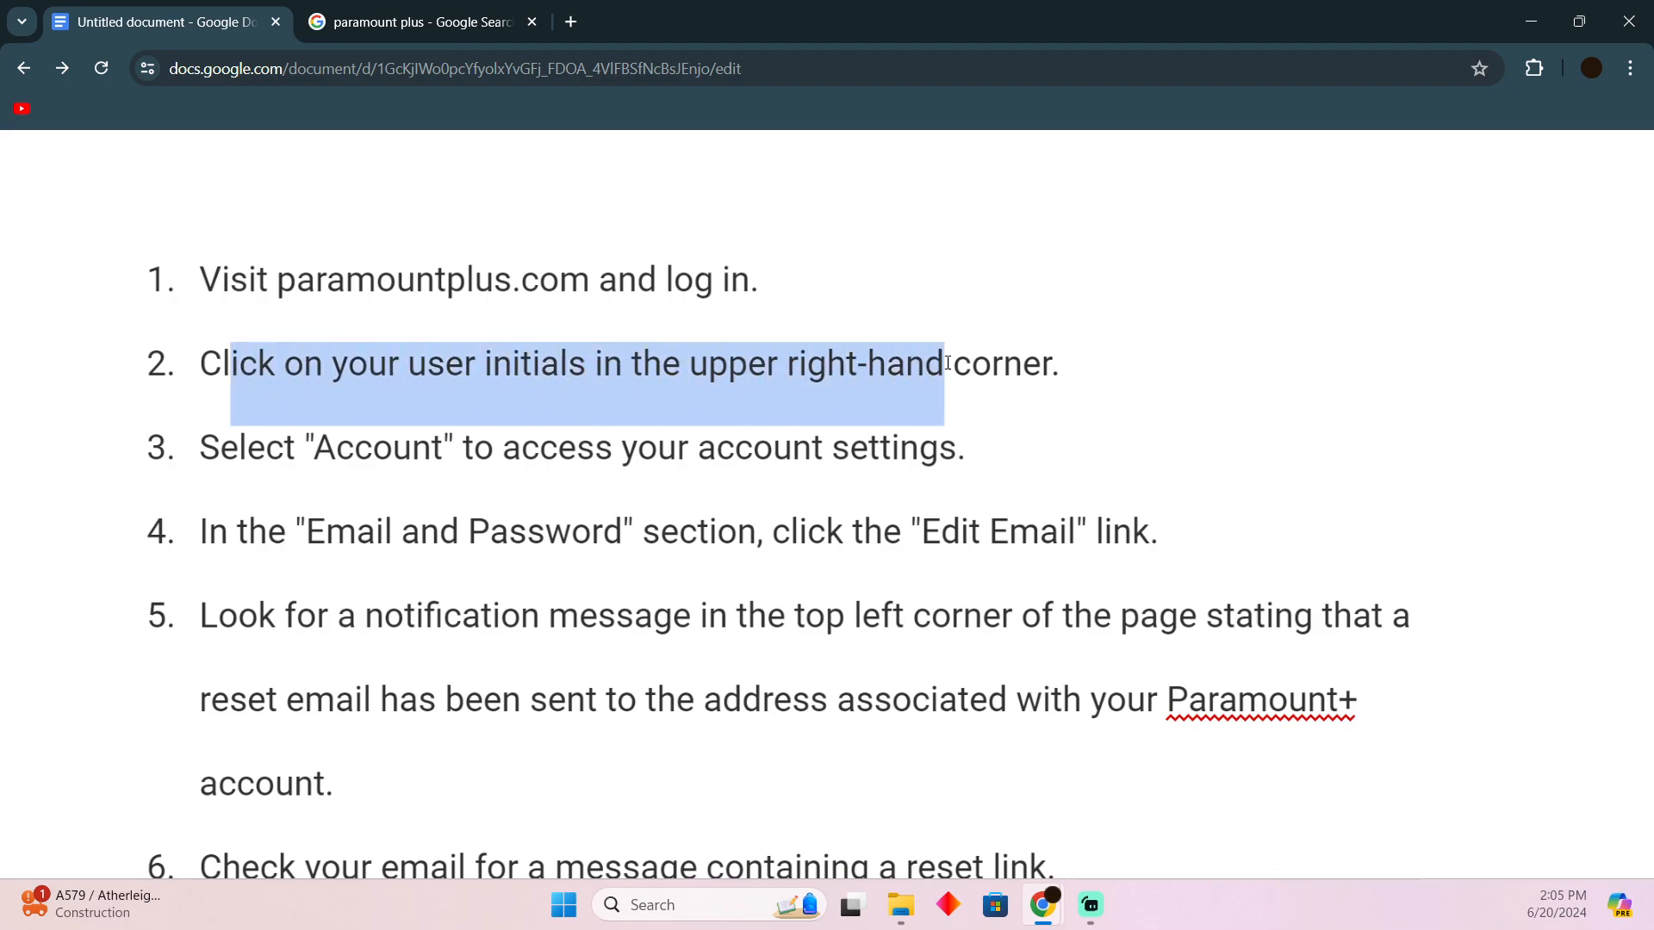
pyautogui.click(327, 448)
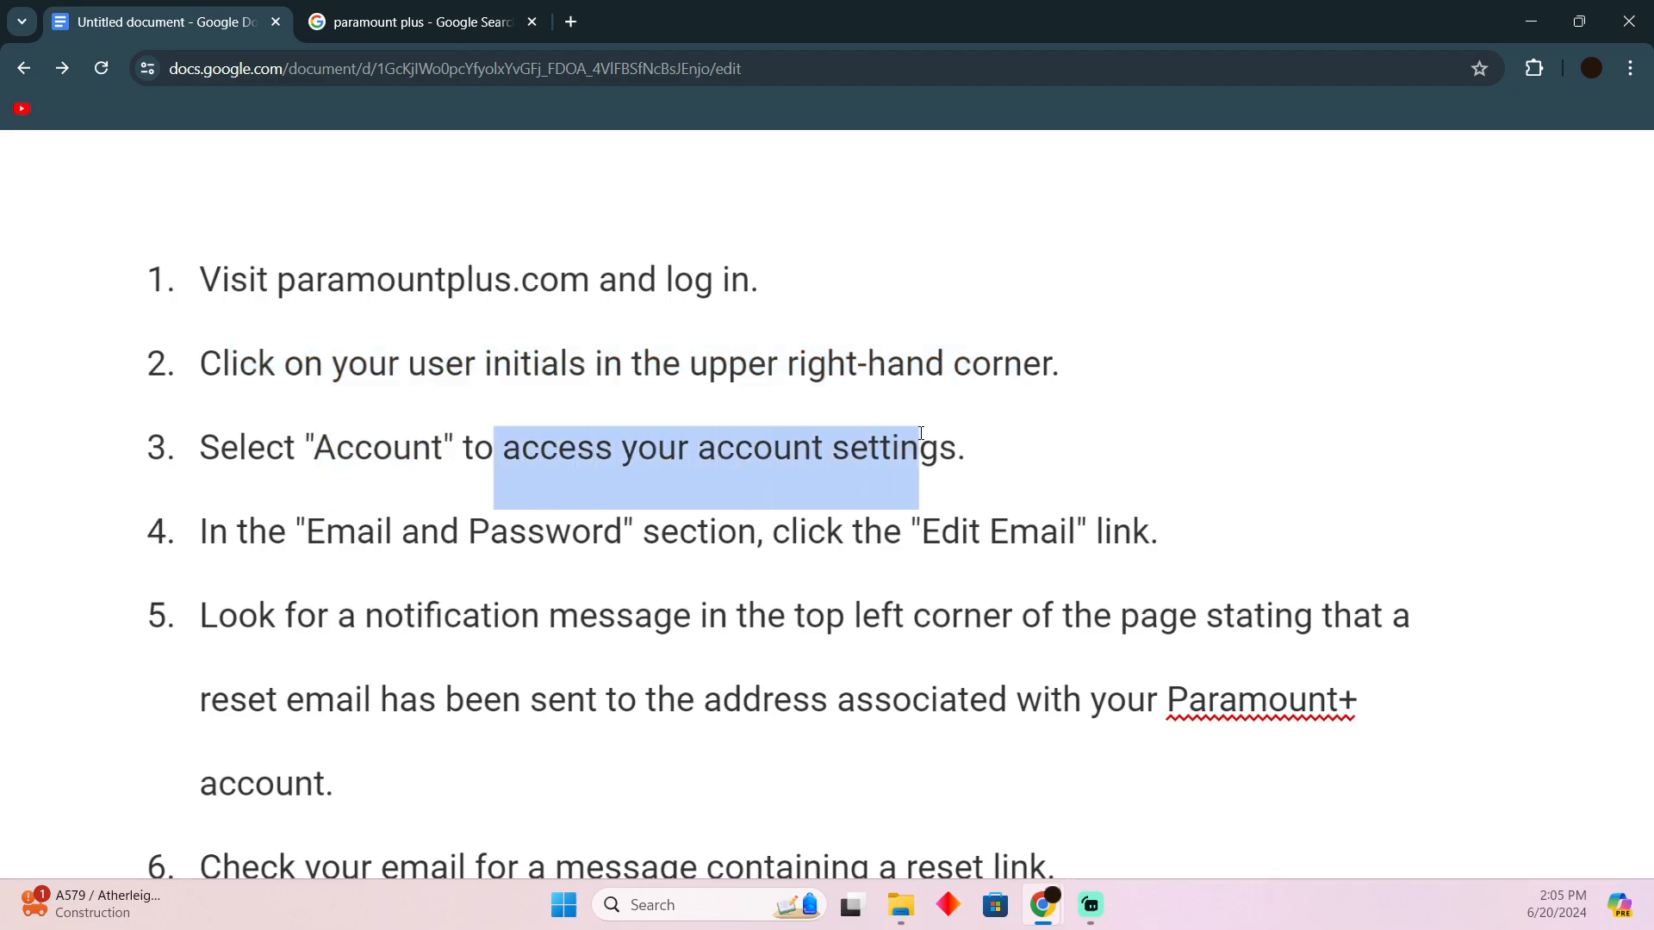
pyautogui.click(271, 533)
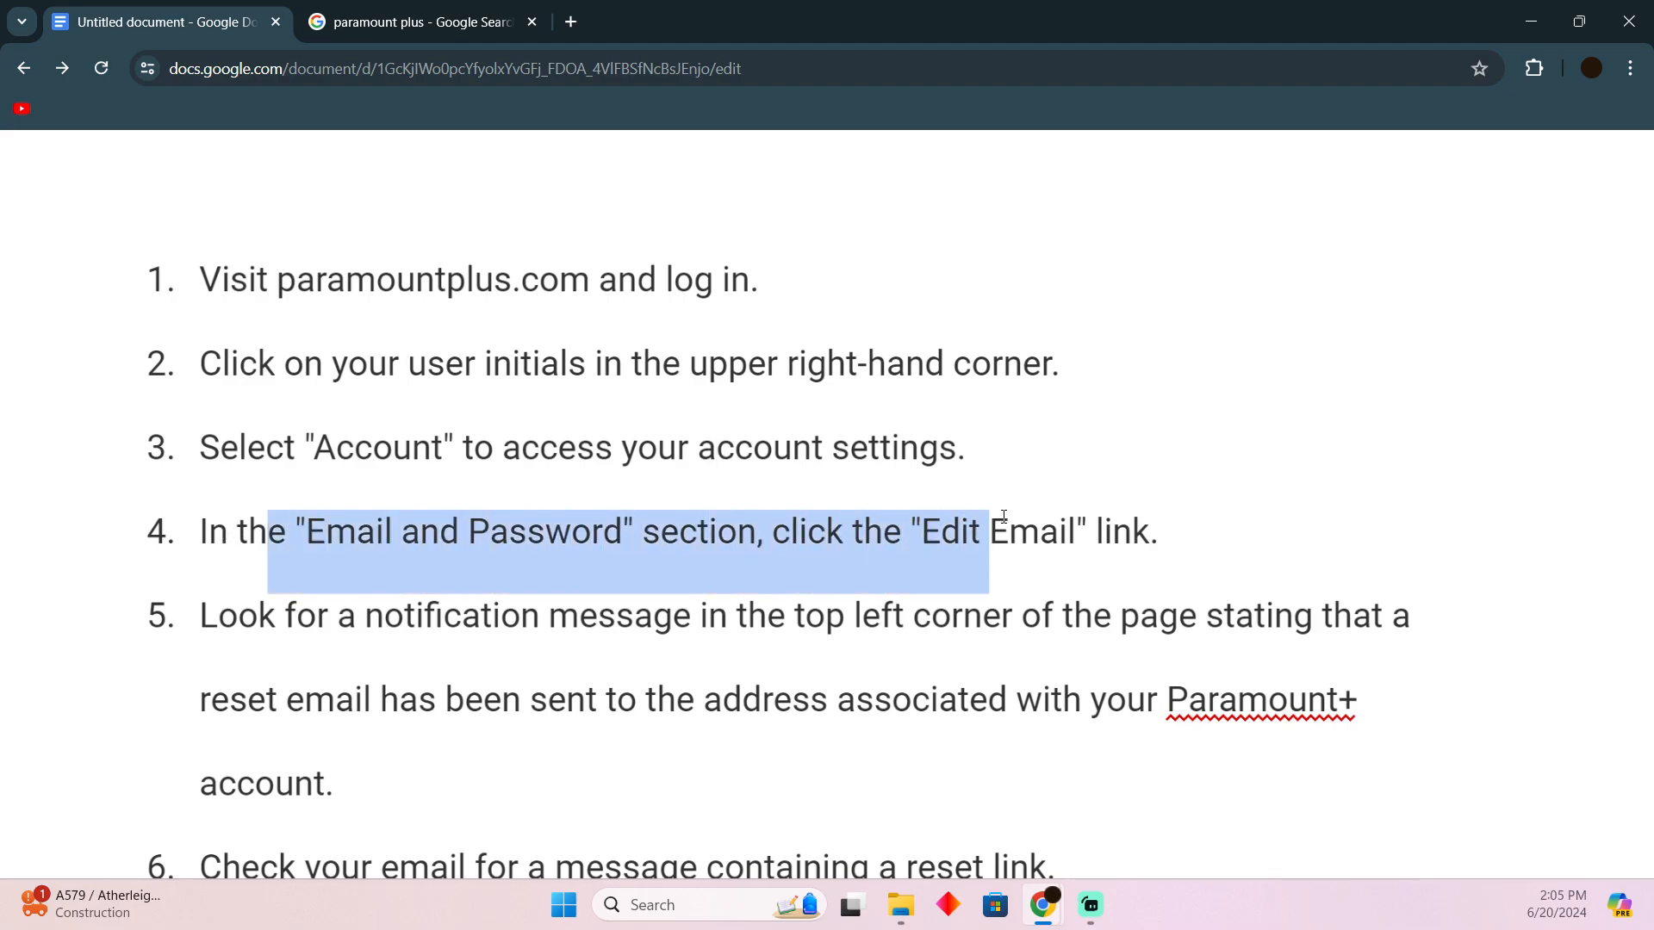
pyautogui.click(841, 531)
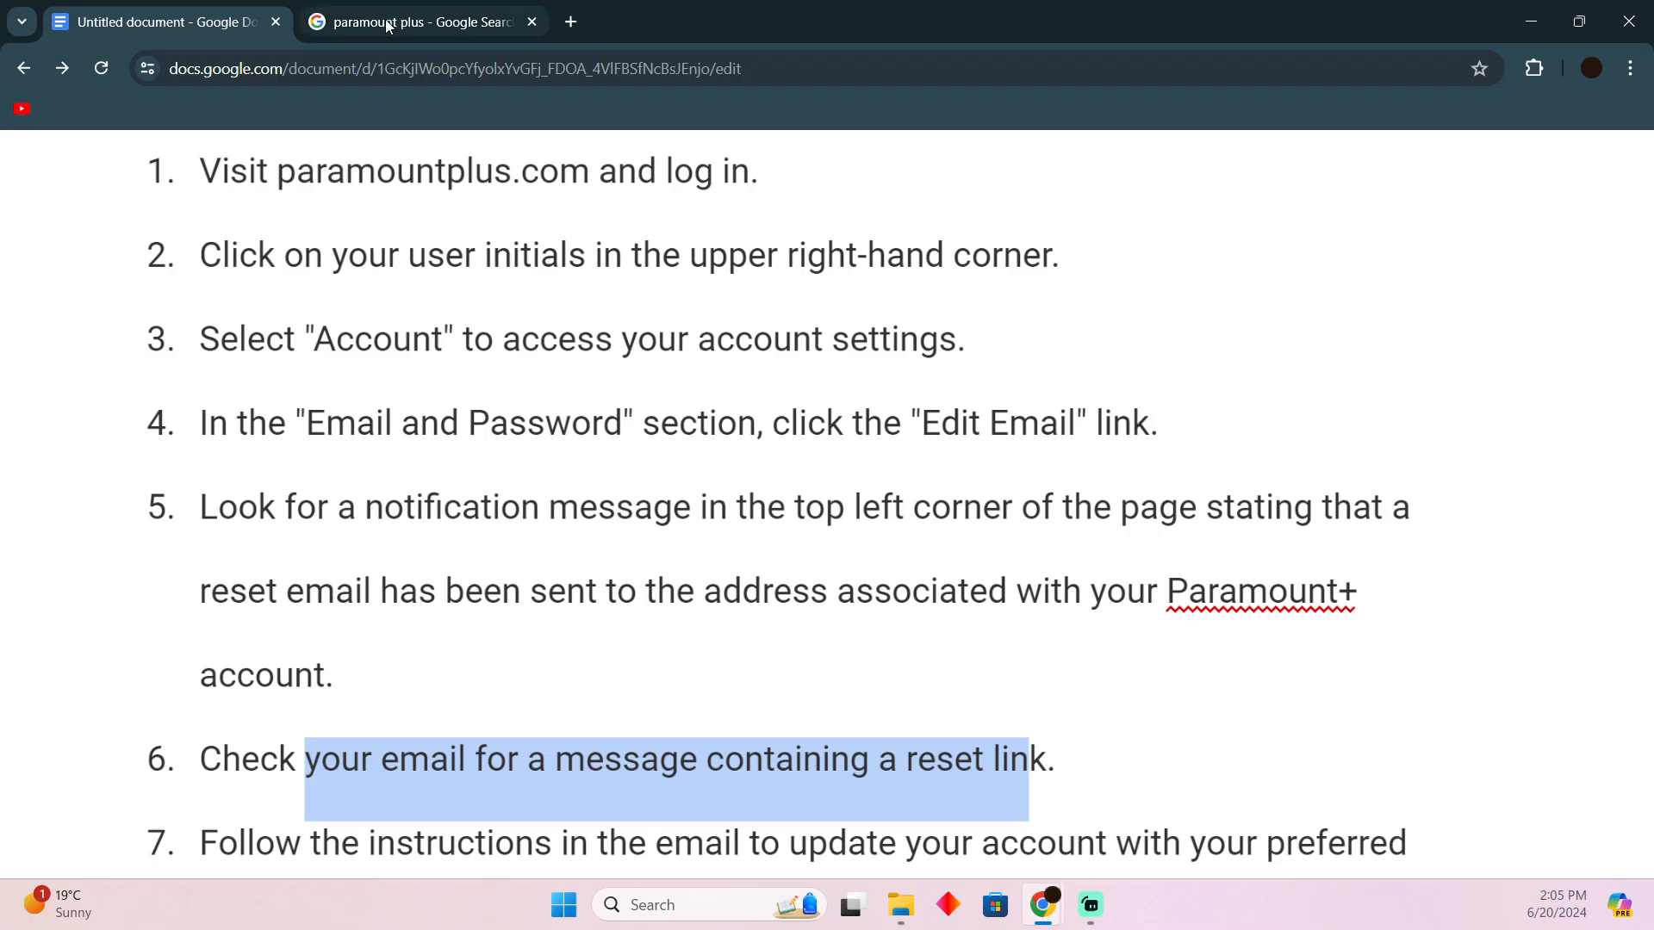
pyautogui.click(420, 22)
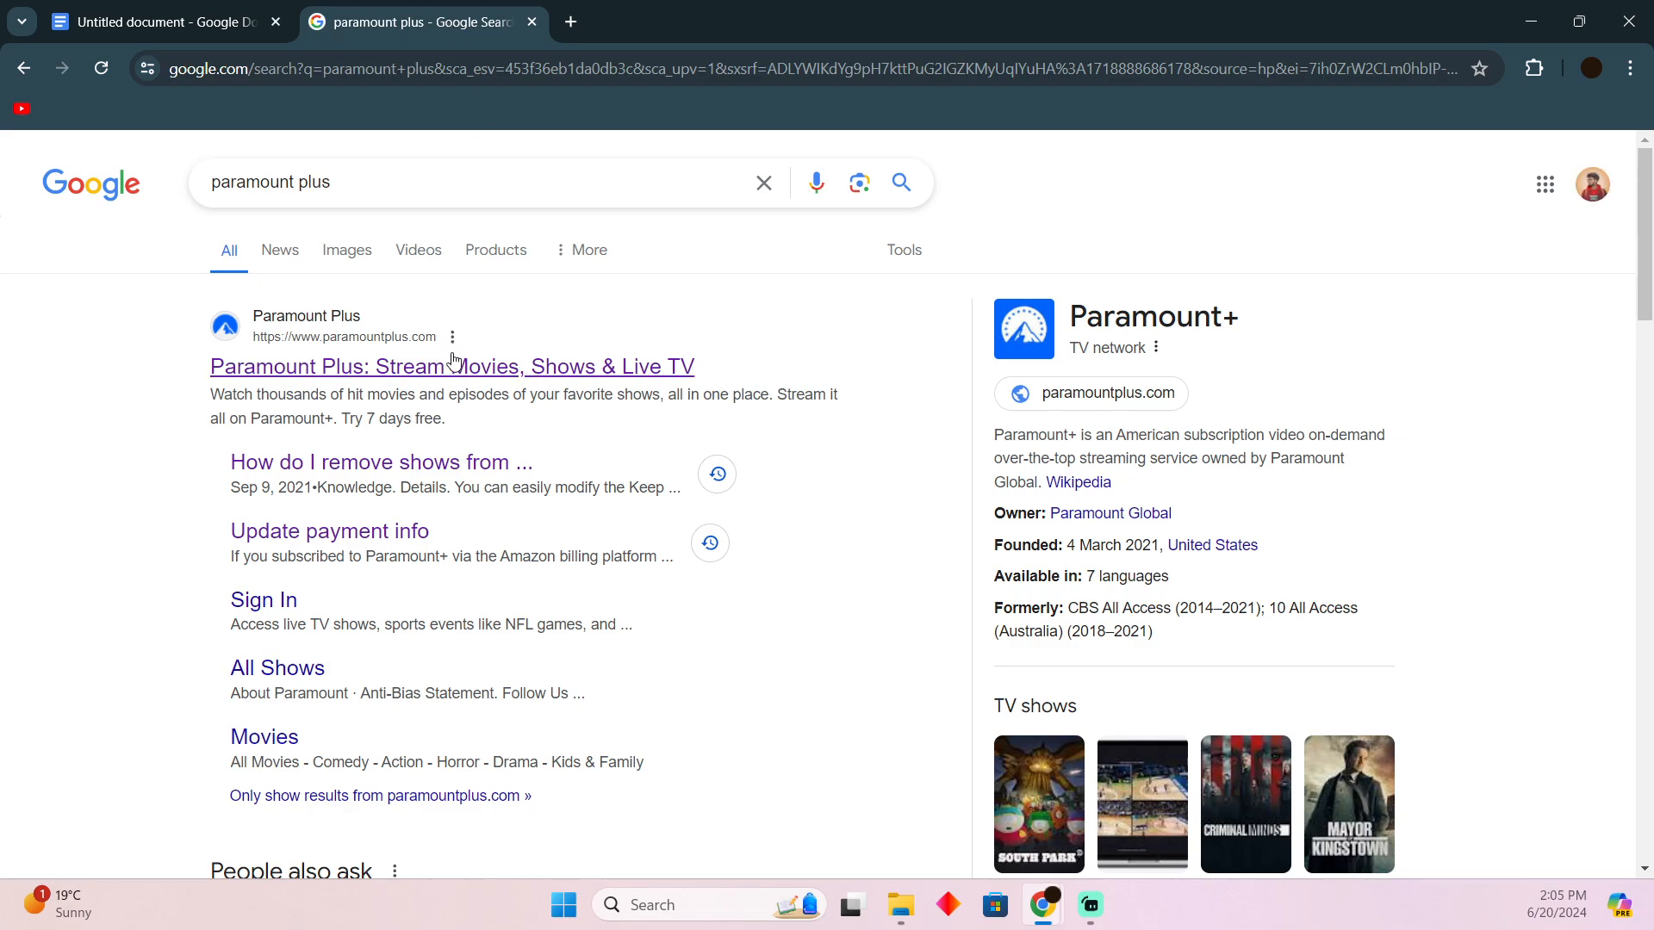
pyautogui.moveTo(365, 412)
pyautogui.write('vpn')
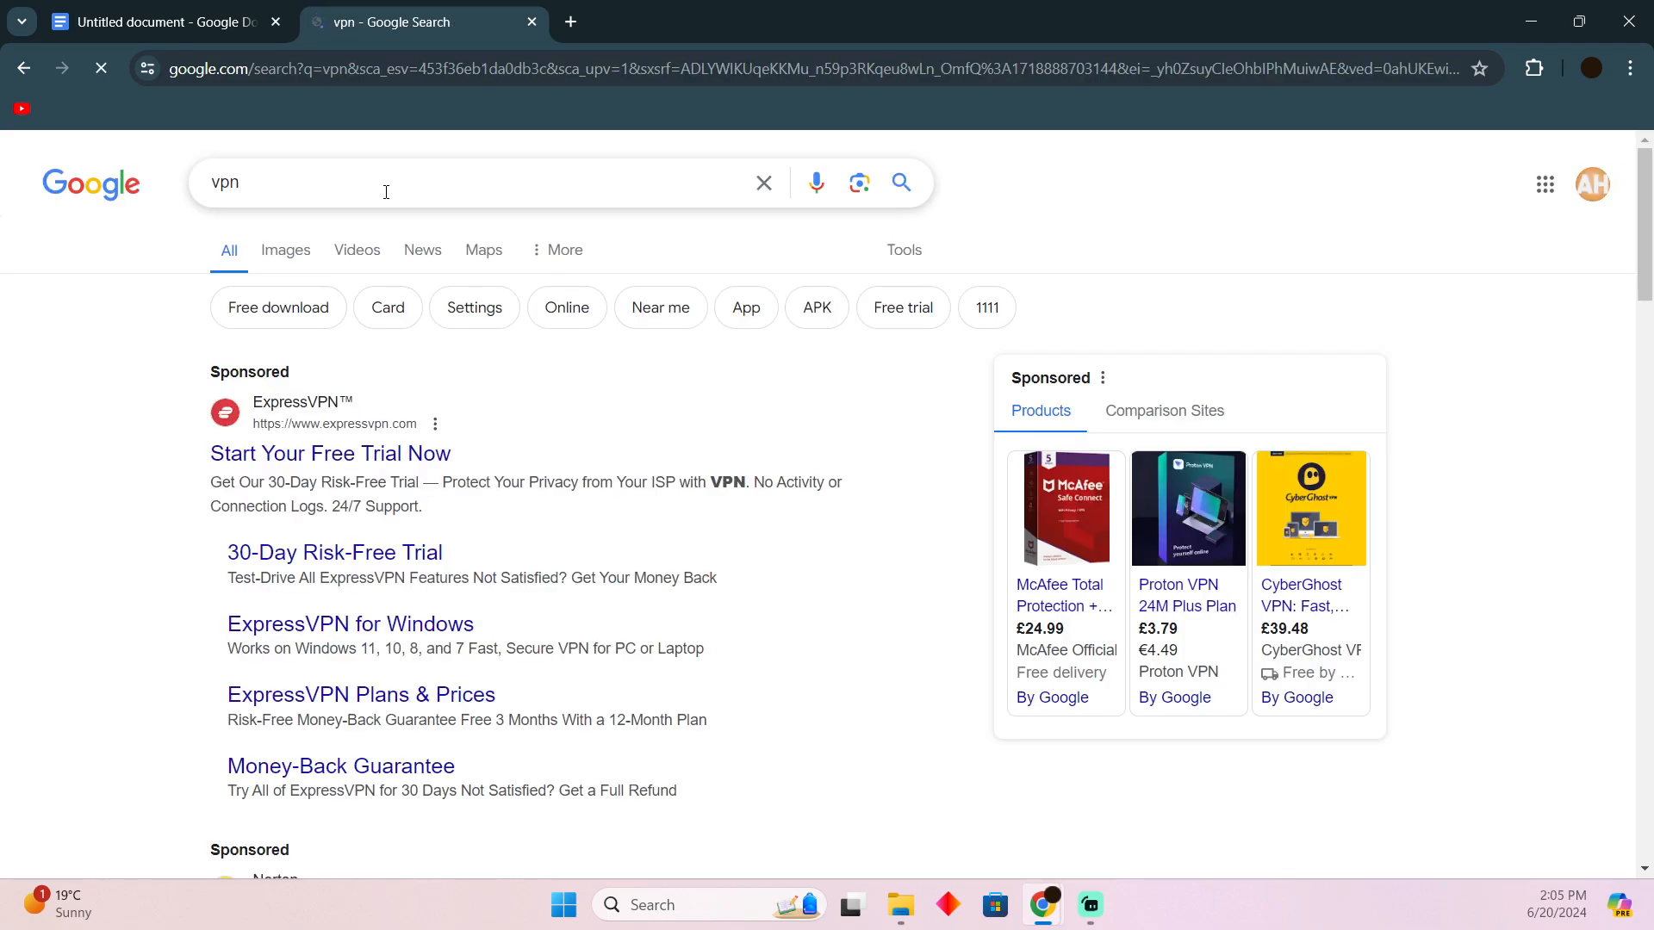
# Step: Look through the vpn search results and return to the document of email-change steps
pyautogui.scroll(-3)
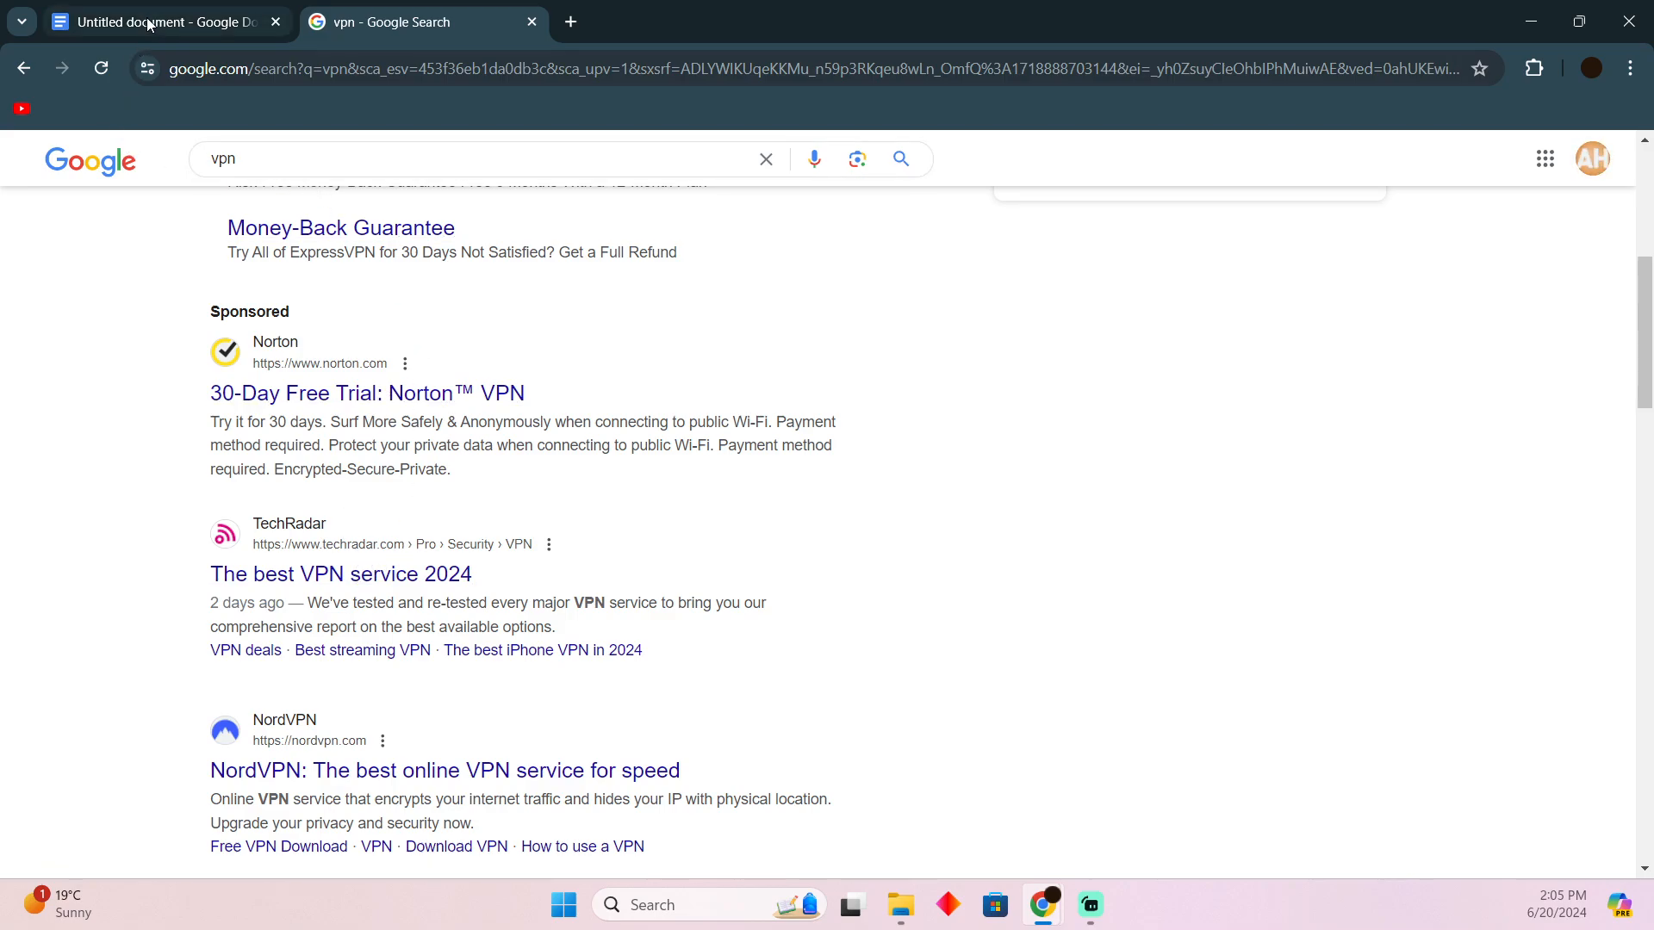
pyautogui.click(159, 20)
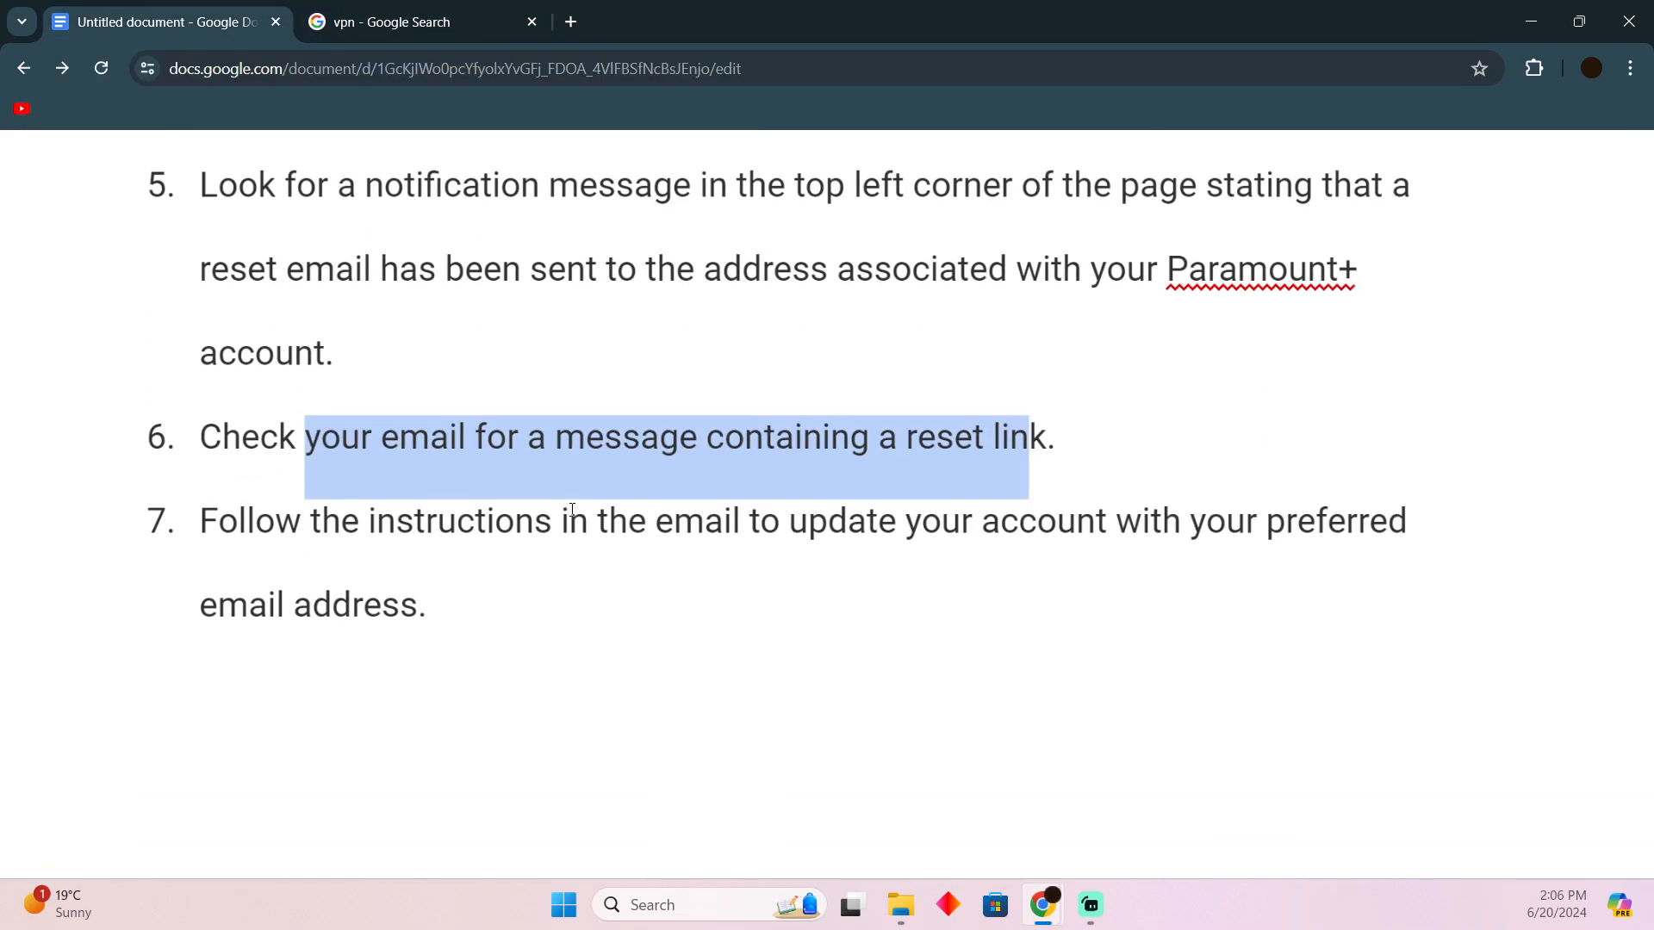